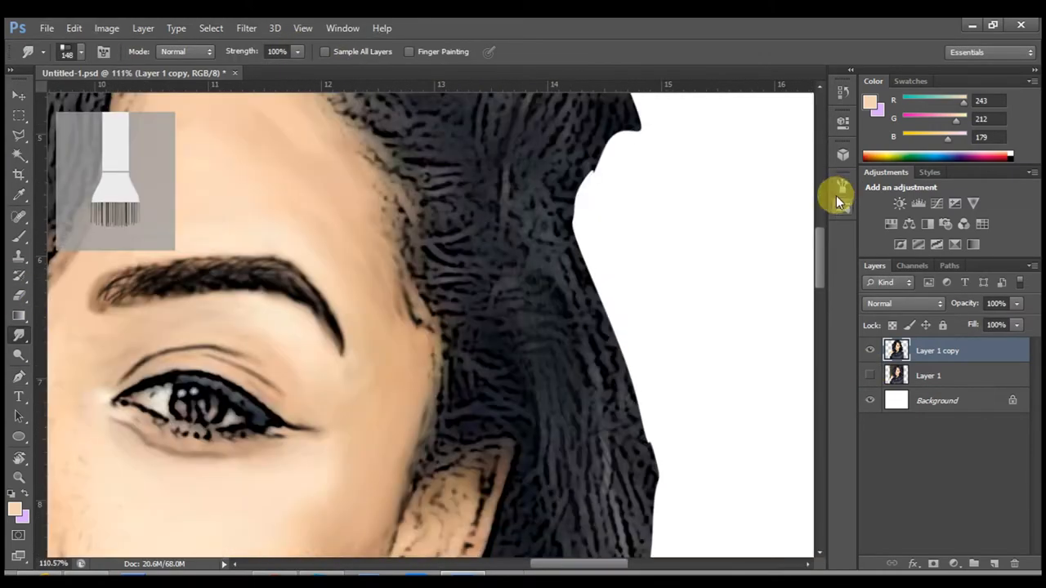
Smudge the skin, eyebrow and hair on Layer 1 copy into a painterly blend.
{"action": "left_click", "coordinate": [843, 184]}
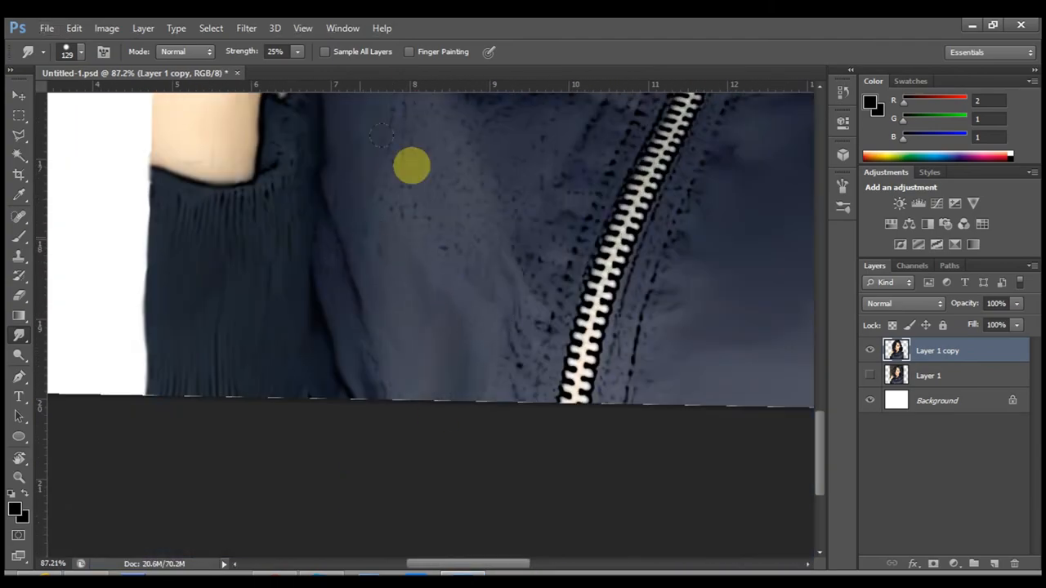
Zoom out to view the orange splash logo beside the hair, then bring up the File menu.
{"action": "scroll", "scroll_direction": "down", "scroll_amount": 3}
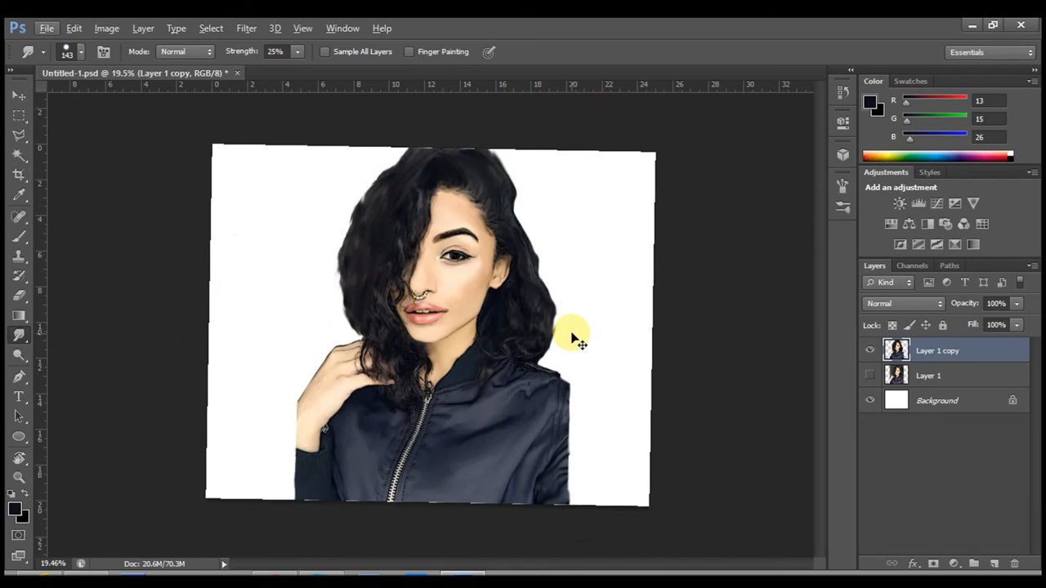
{"action": "left_click", "coordinate": [46, 28]}
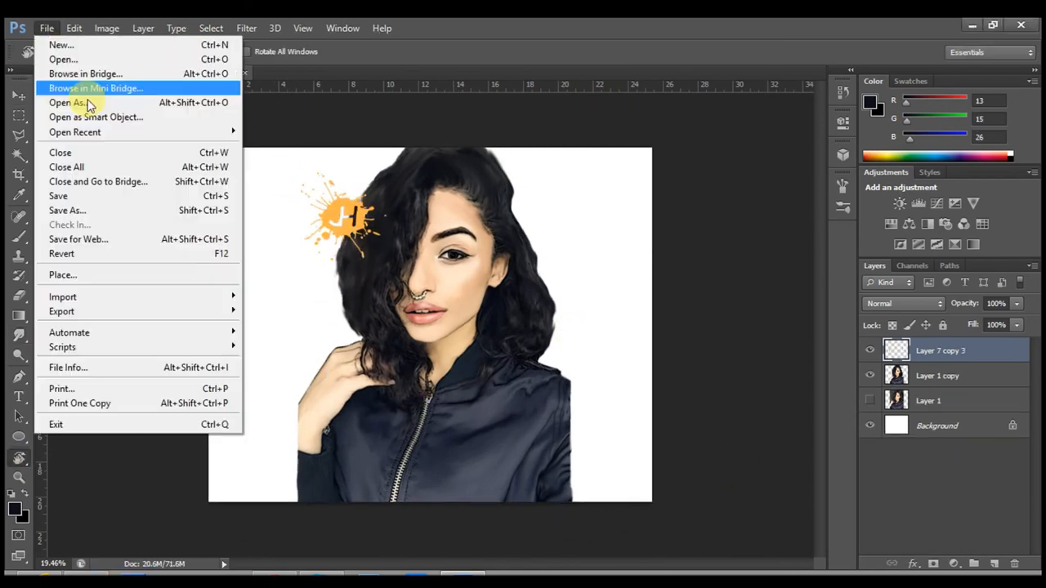